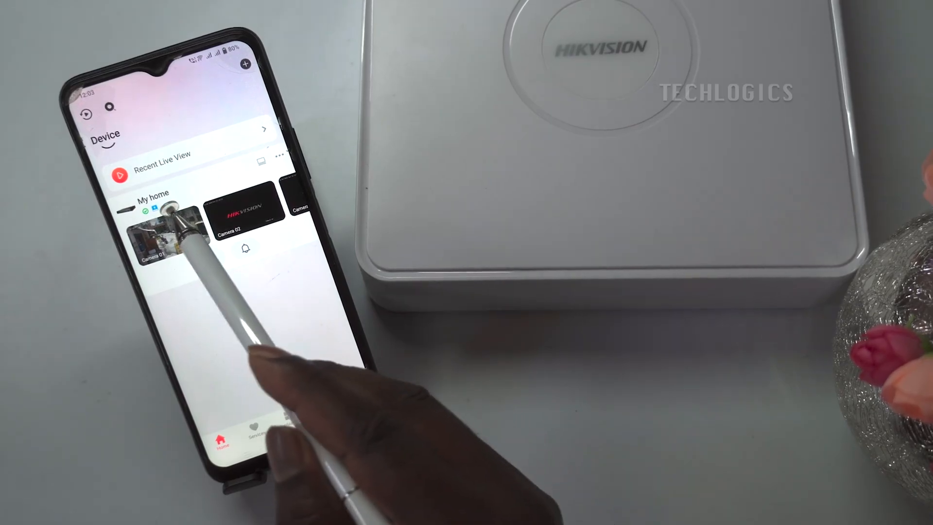
Step: Search for online devices on the local network, finding the DVR at 192.168.1.41
click(245, 64)
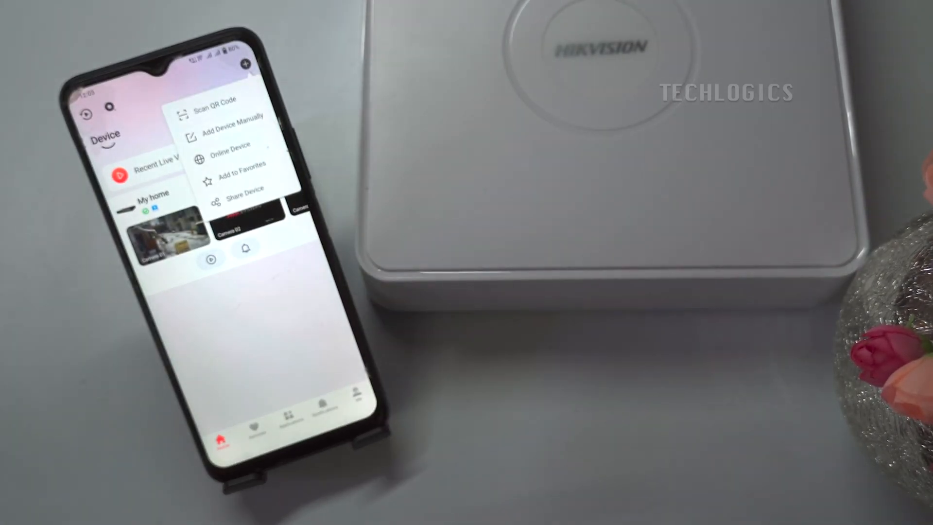
click(228, 147)
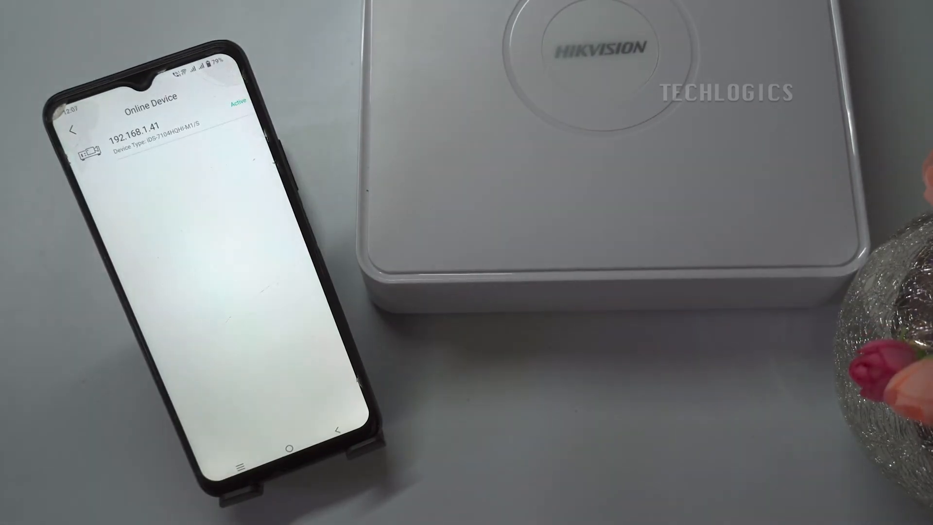
Step: Begin adding the DVR at 192.168.1.41 on port 8000 from its Details page
click(160, 131)
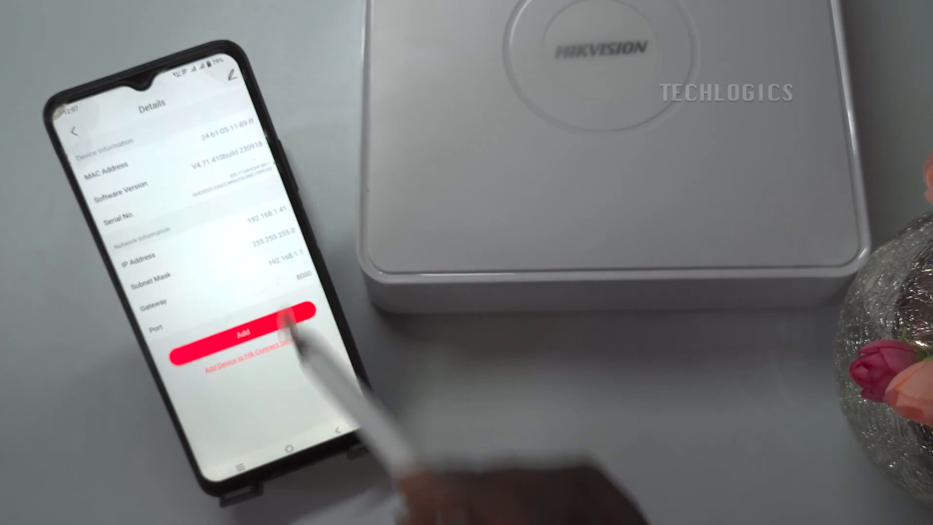
click(241, 333)
text(LA)
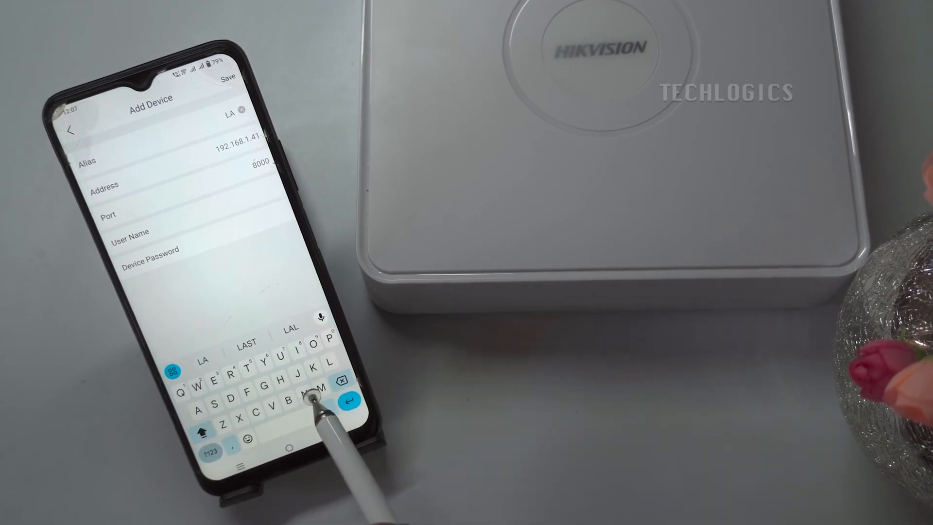
Step: Save the DVR as alias LAN with user name 'admin' and its password
text(admin)
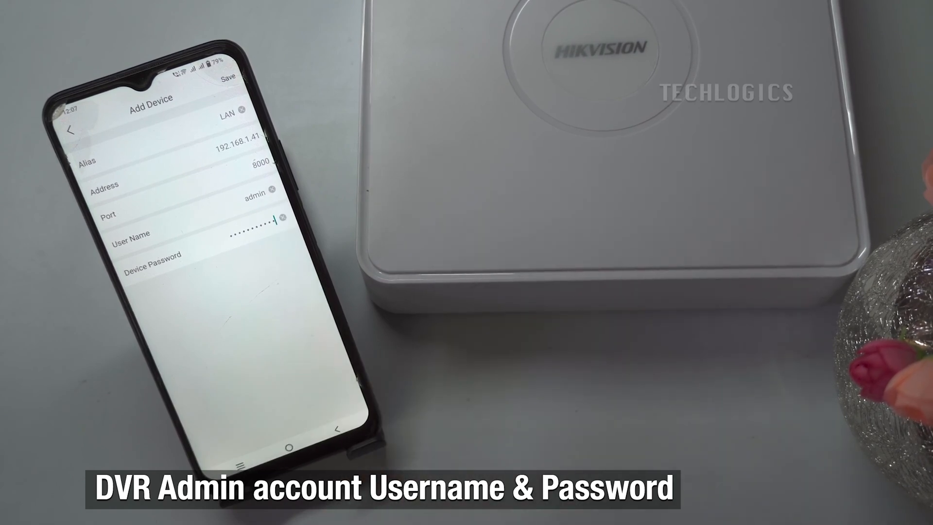
click(227, 79)
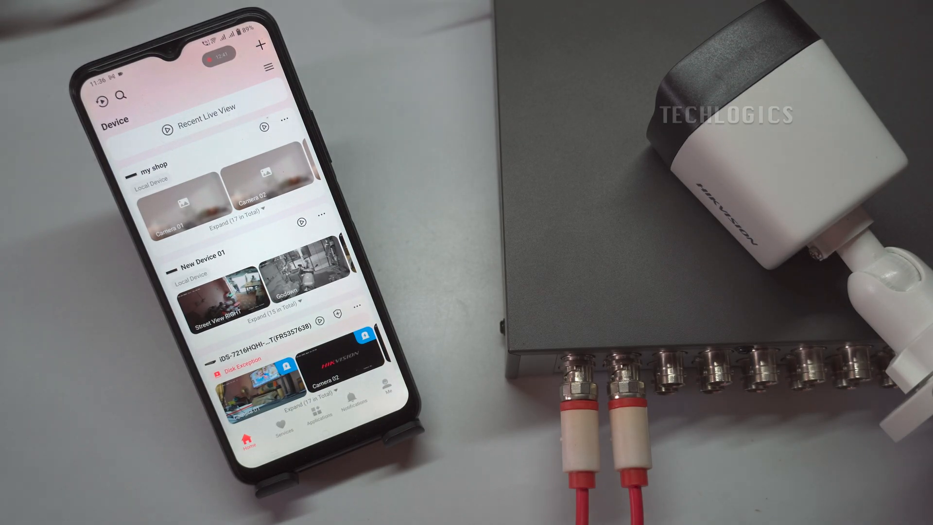
Step: Start live view of my shop's Camera 01 and show its PTZ control panel
click(174, 205)
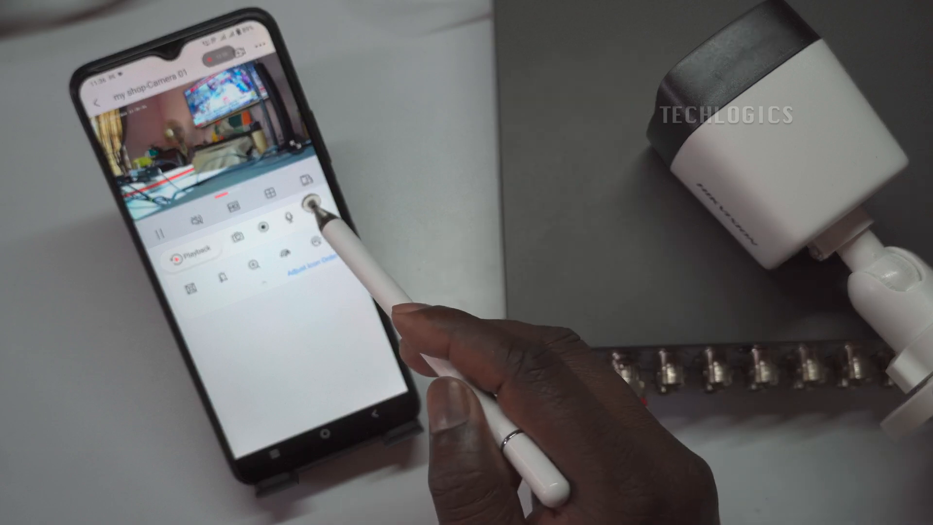
click(315, 205)
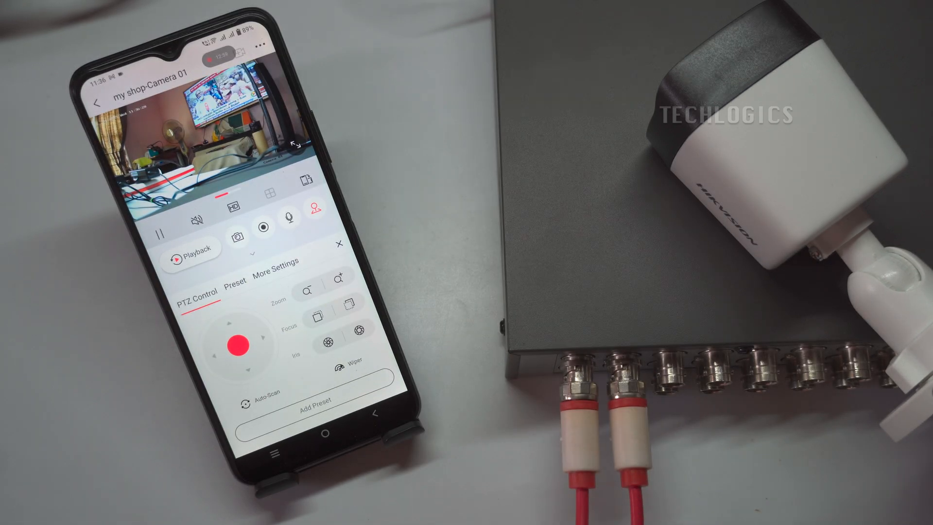